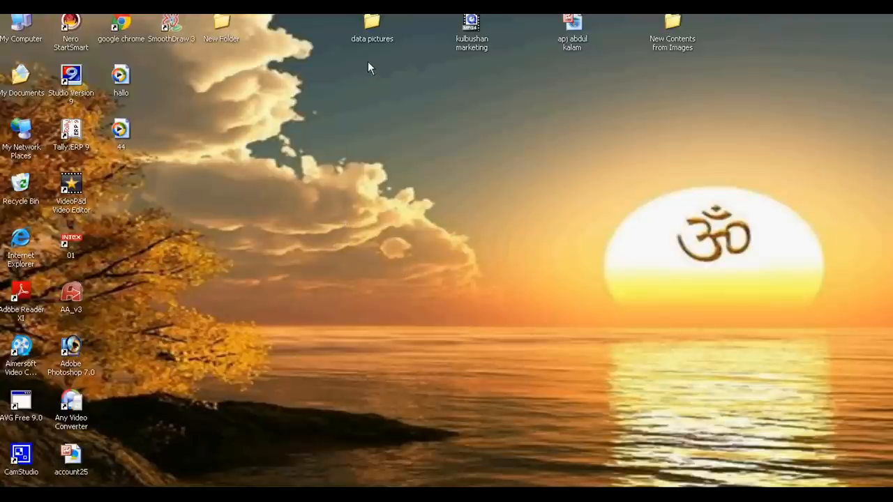
pyautogui.moveTo(373, 40)
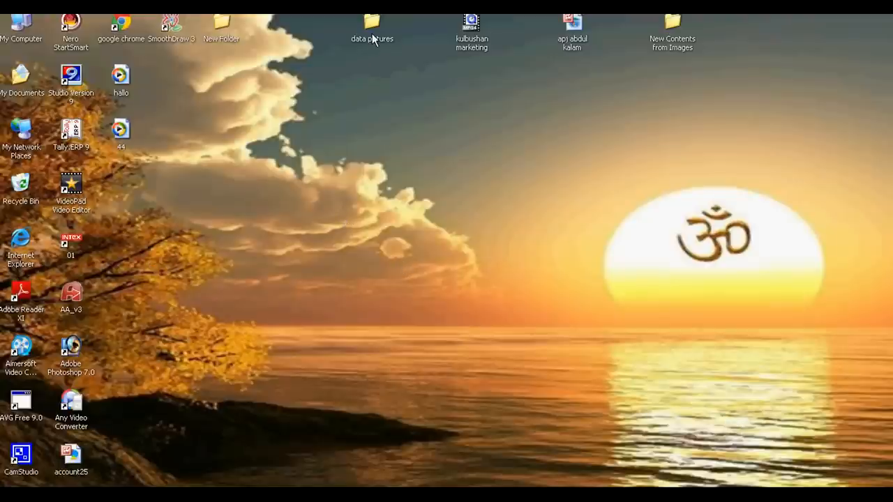
# - Open the 'data pictures' folder from the desktop, showing the empty Removable Disk (G)
pyautogui.doubleClick(372, 21)
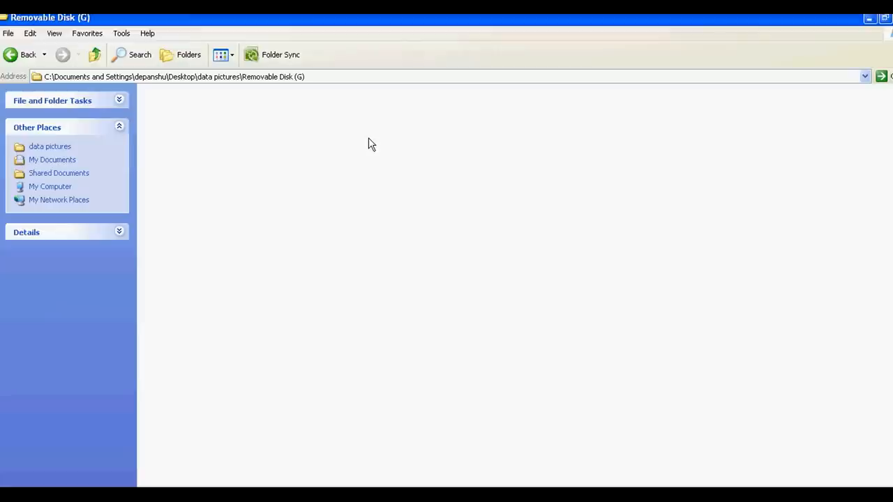
pyautogui.moveTo(351, 231)
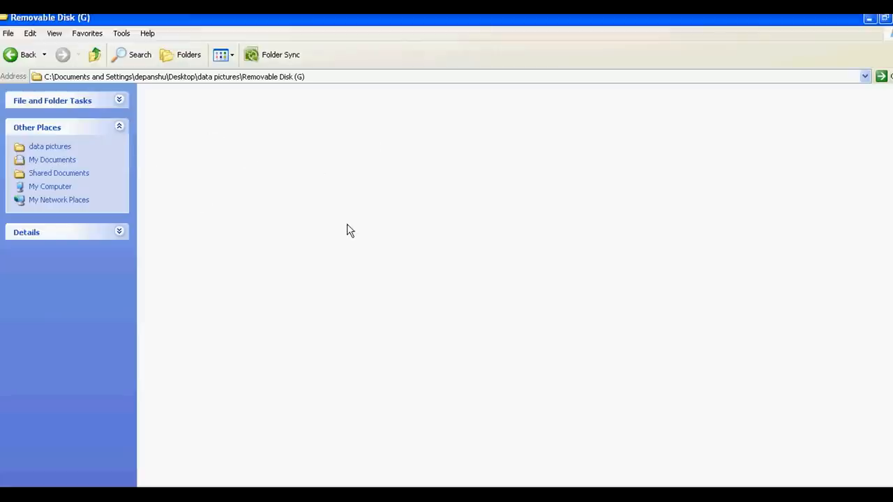
pyautogui.moveTo(362, 266)
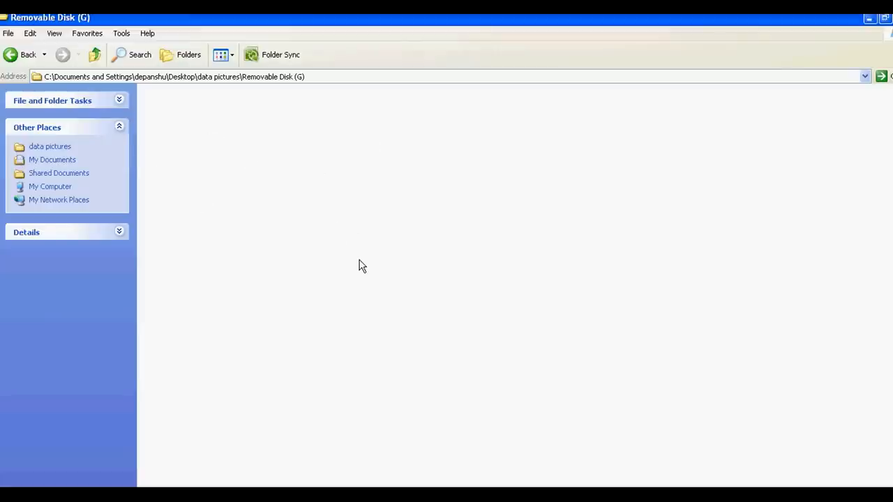
# - Turn on 'Show hidden files and folders' in Explorer's Folder Options View settings
pyautogui.click(122, 33)
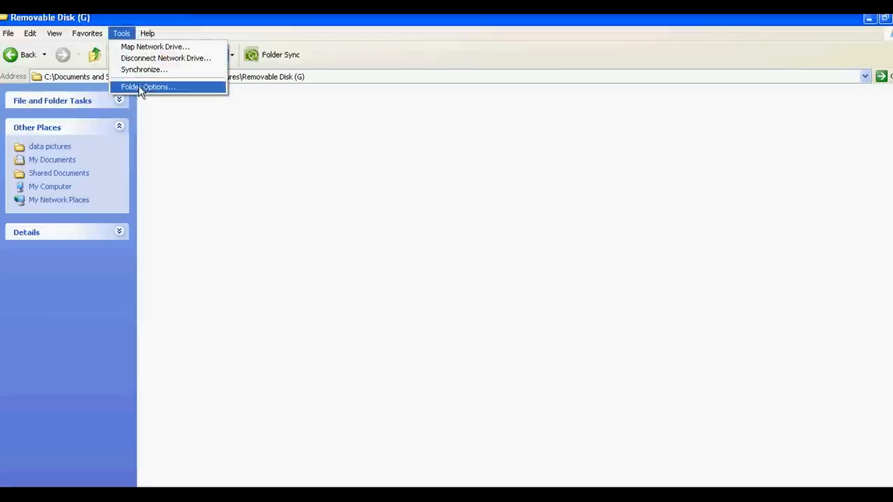
pyautogui.click(147, 86)
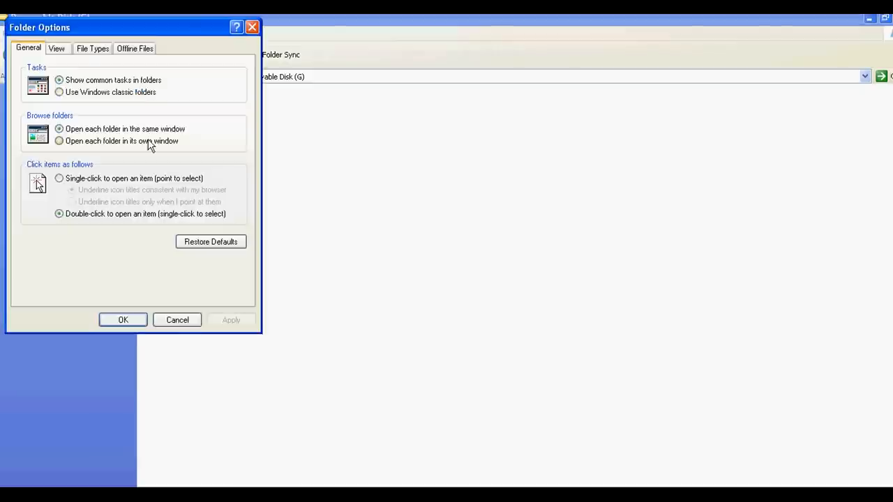
pyautogui.click(51, 47)
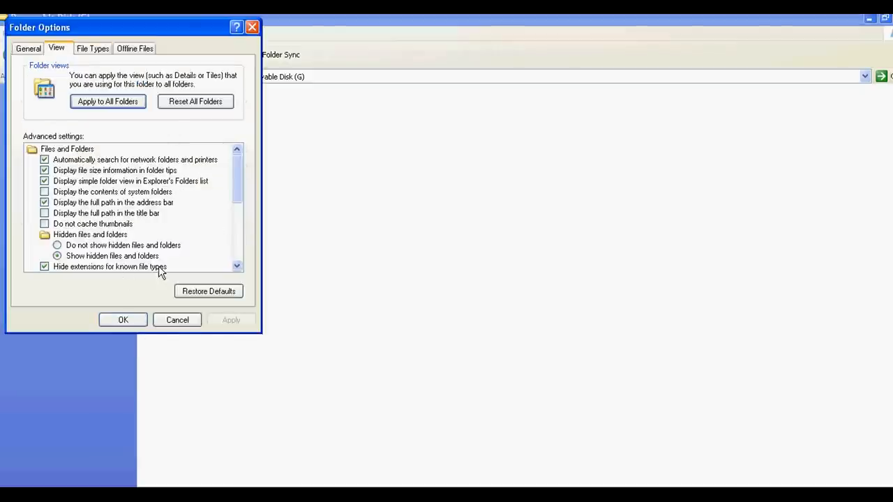
pyautogui.click(123, 320)
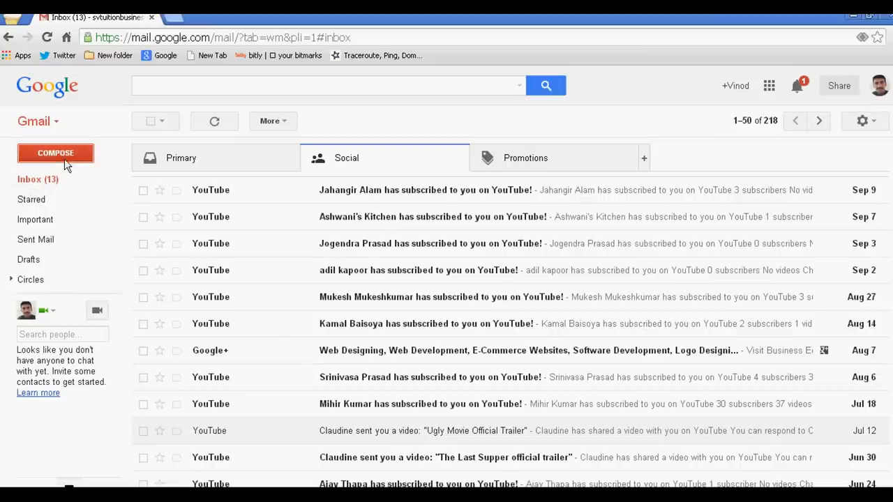
# - Open a blank new message and dismiss the compose tour with 'Got it'
pyautogui.click(55, 153)
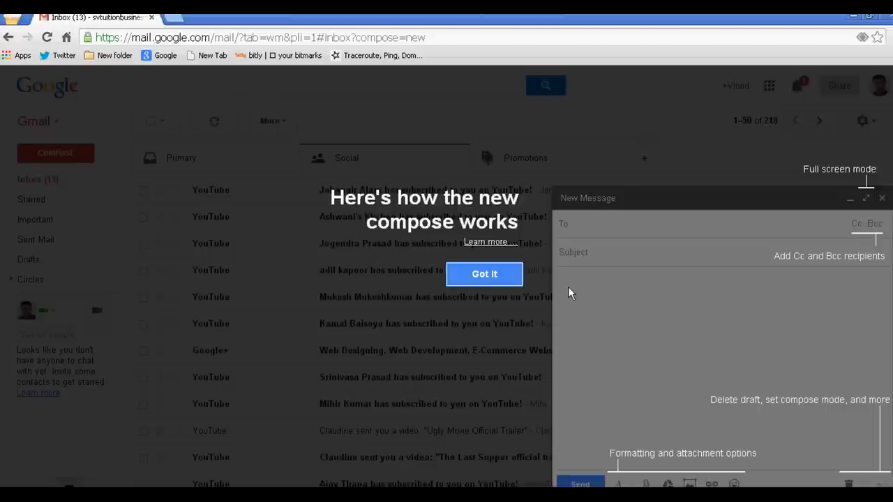
pyautogui.click(483, 274)
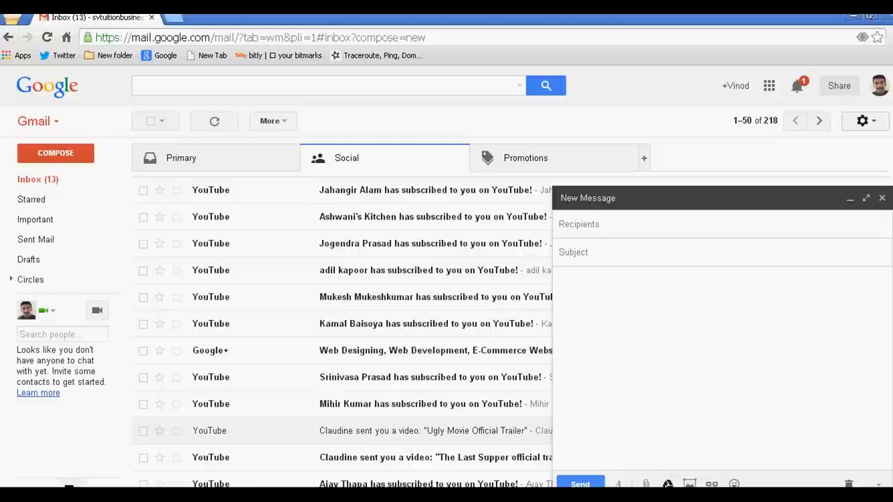
pyautogui.moveTo(669, 485)
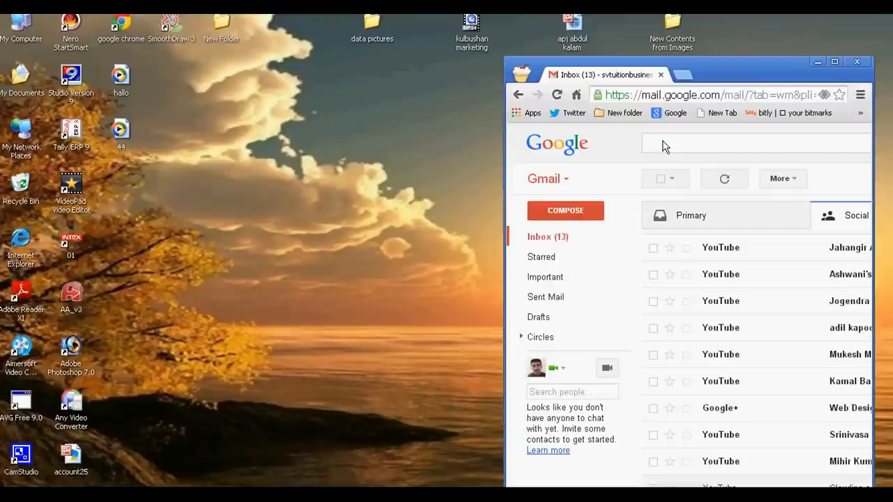
# - Focus the Gmail window and queue the folder's JPG photos via Insert files using Drive
pyautogui.click(565, 210)
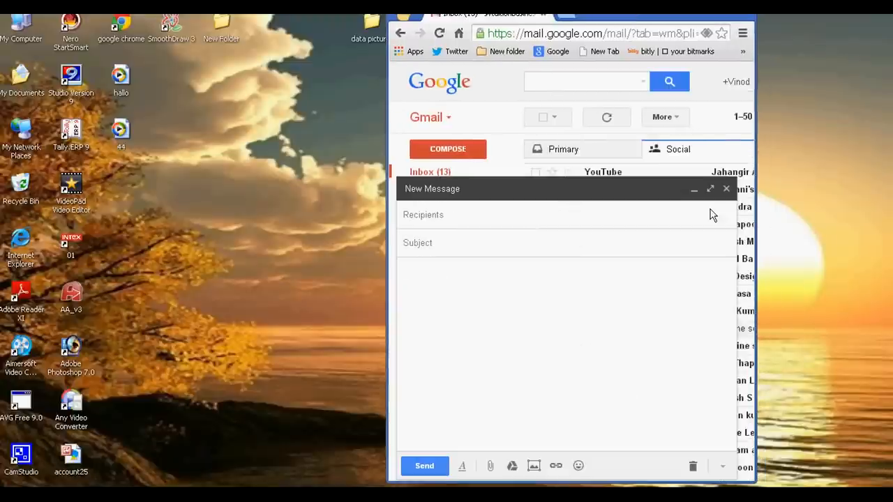
pyautogui.moveTo(490, 466)
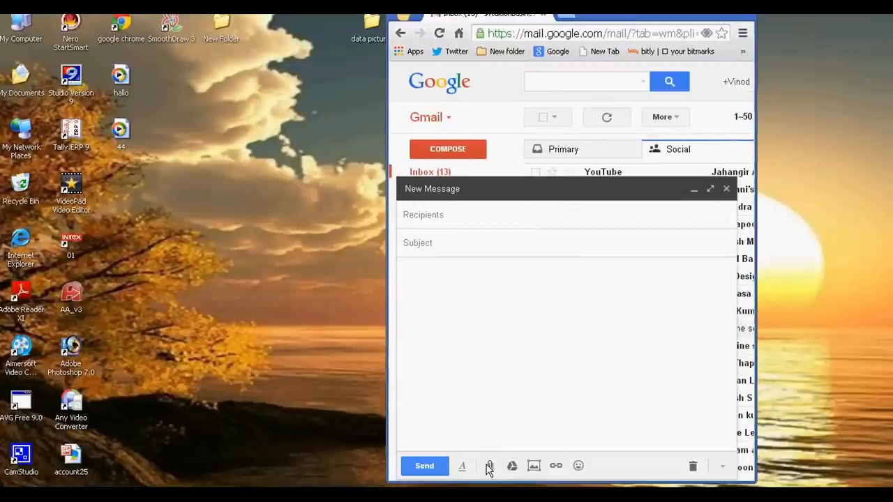
pyautogui.moveTo(489, 466)
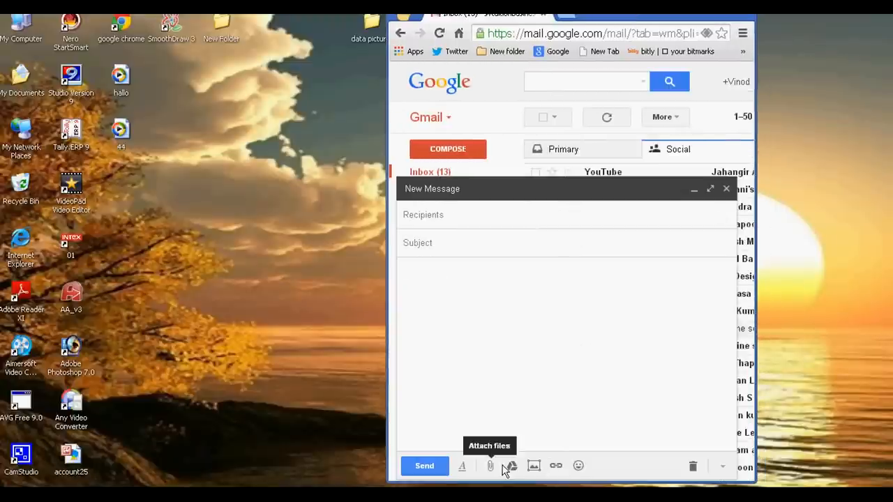
pyautogui.moveTo(511, 466)
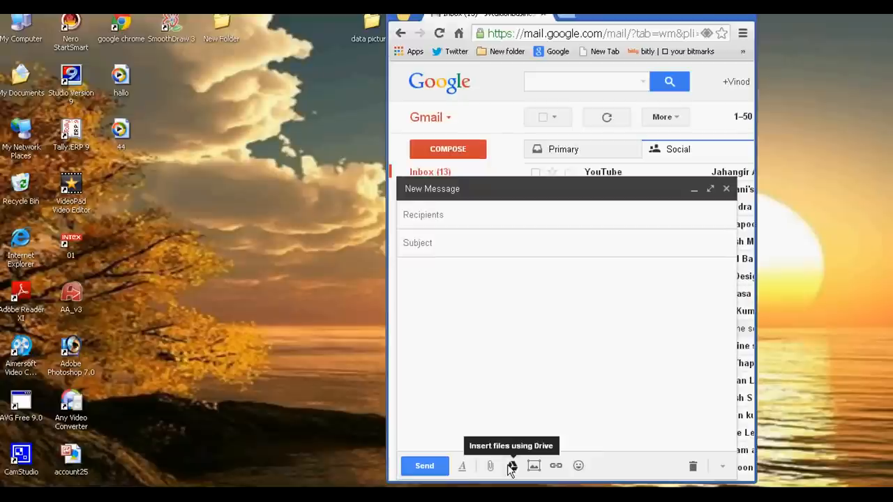
pyautogui.click(511, 465)
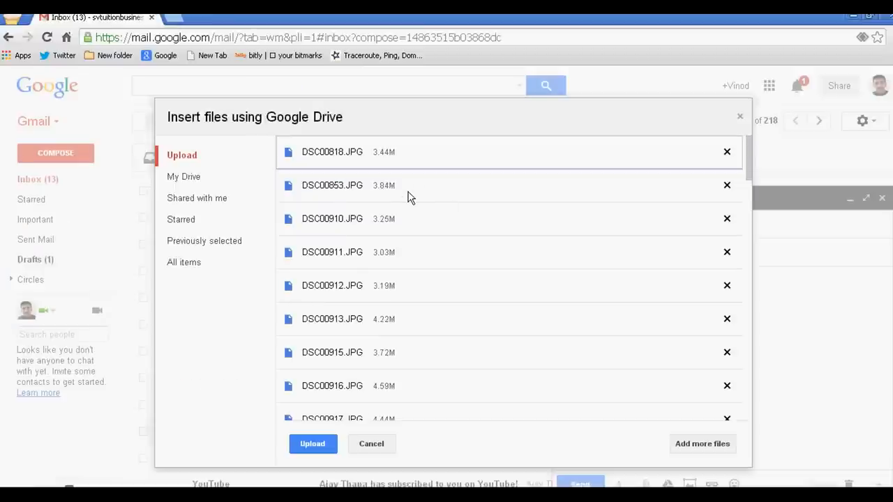
# - Upload the 54 listed photos, then minimize the browser to show the desktop
pyautogui.scroll(-3)
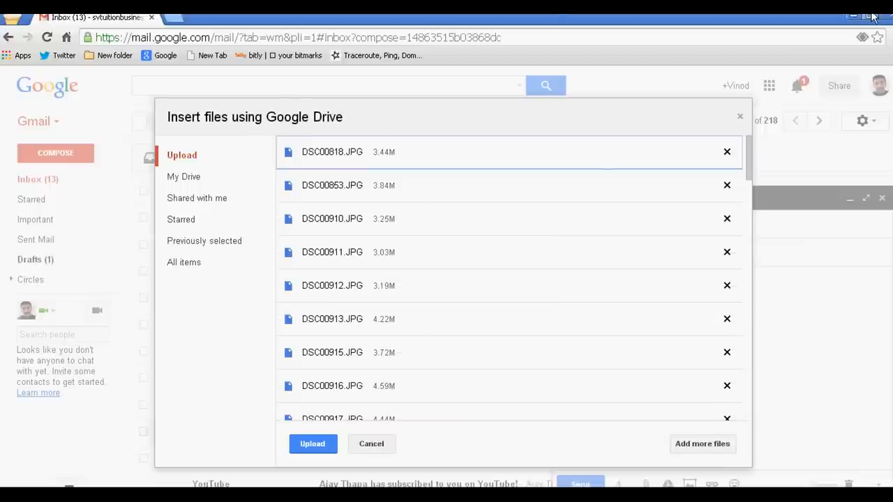
pyautogui.moveTo(310, 428)
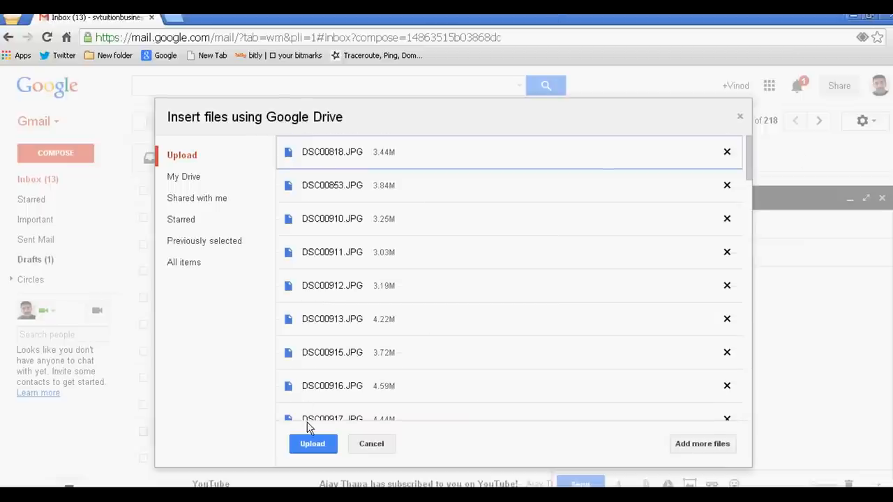
pyautogui.click(313, 444)
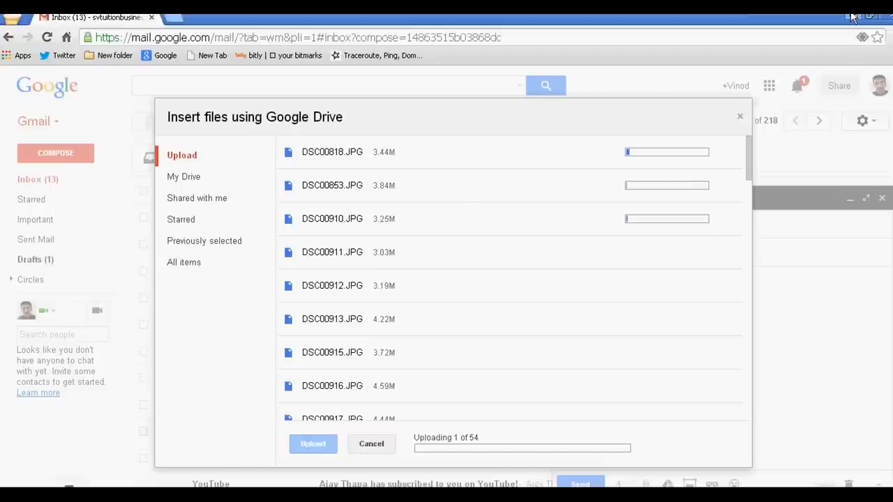
pyautogui.click(846, 13)
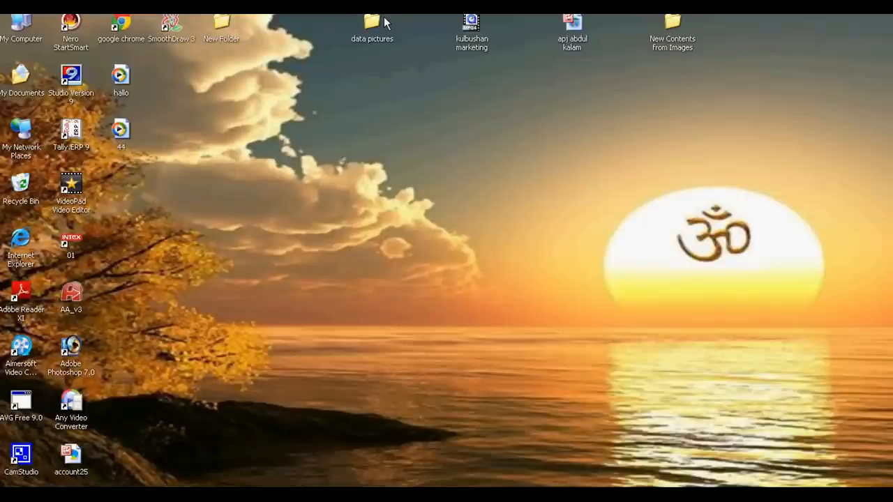